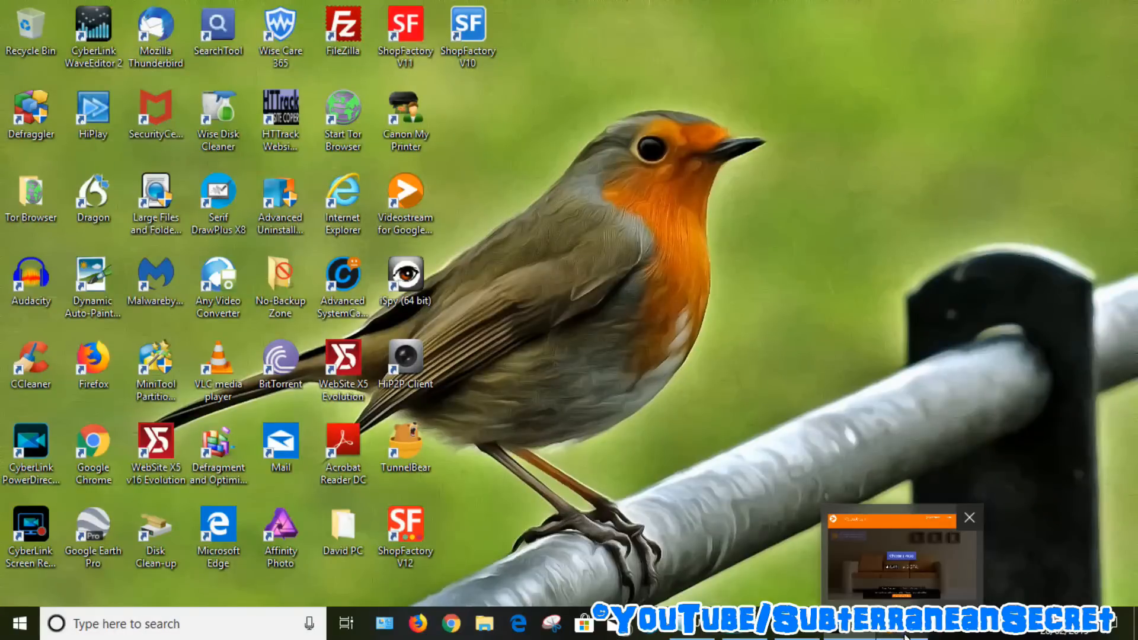
- Bring Videostream to the front and cancel the Open dialog from the Movies folder
left_click(900, 559)
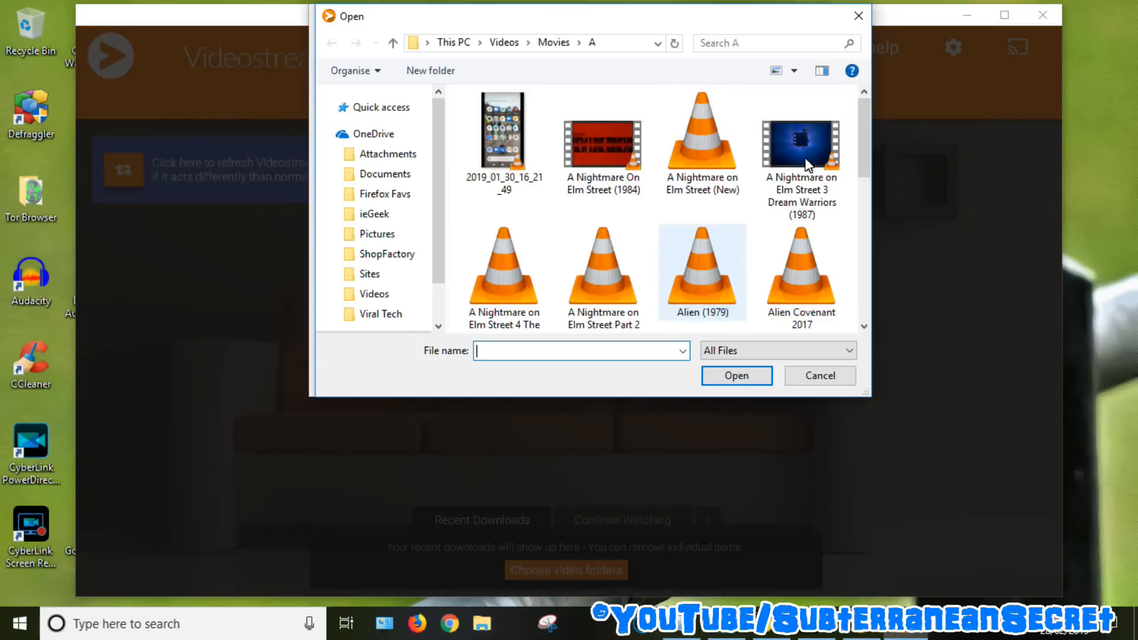
left_click(819, 375)
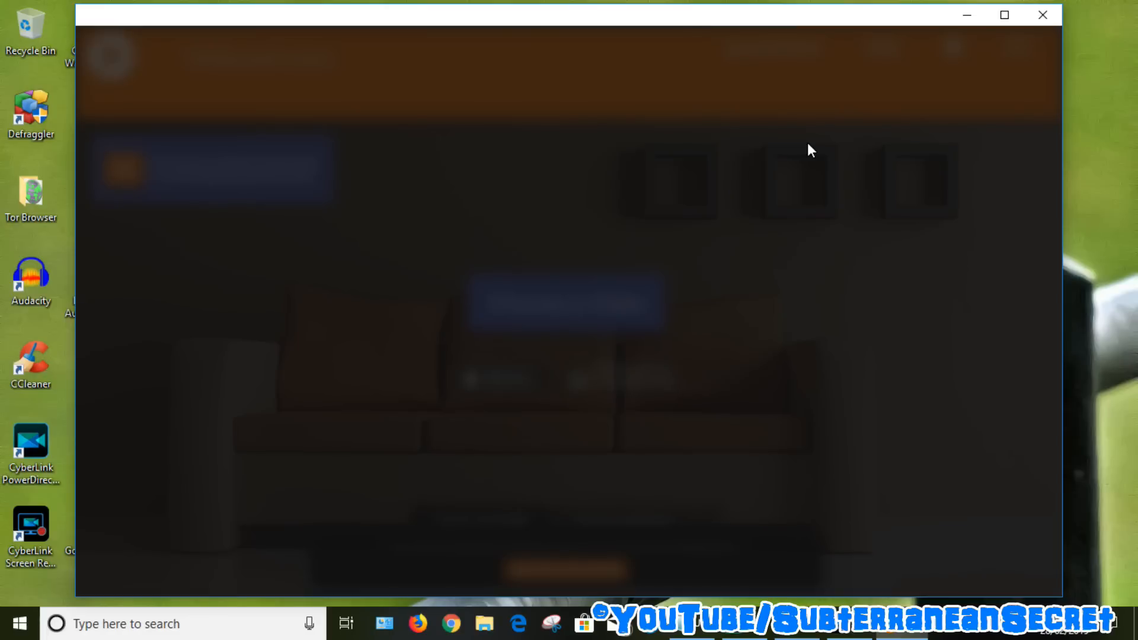
mouse_move(1043, 15)
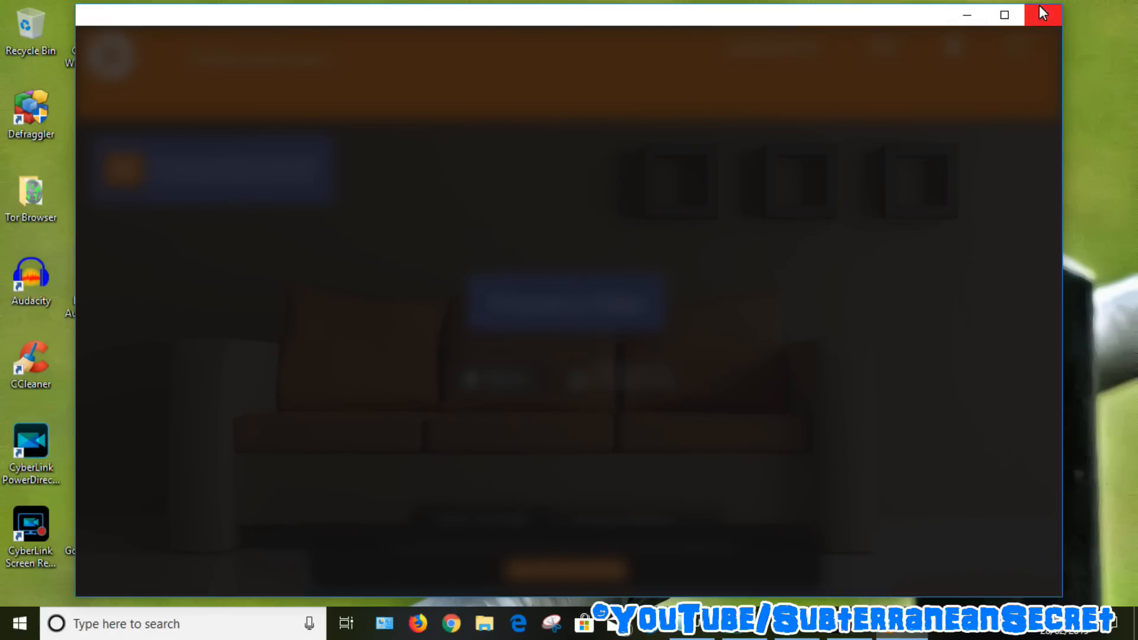
- Close the Videostream window and the 'Sign in – Google accounts' tab
left_click(1044, 15)
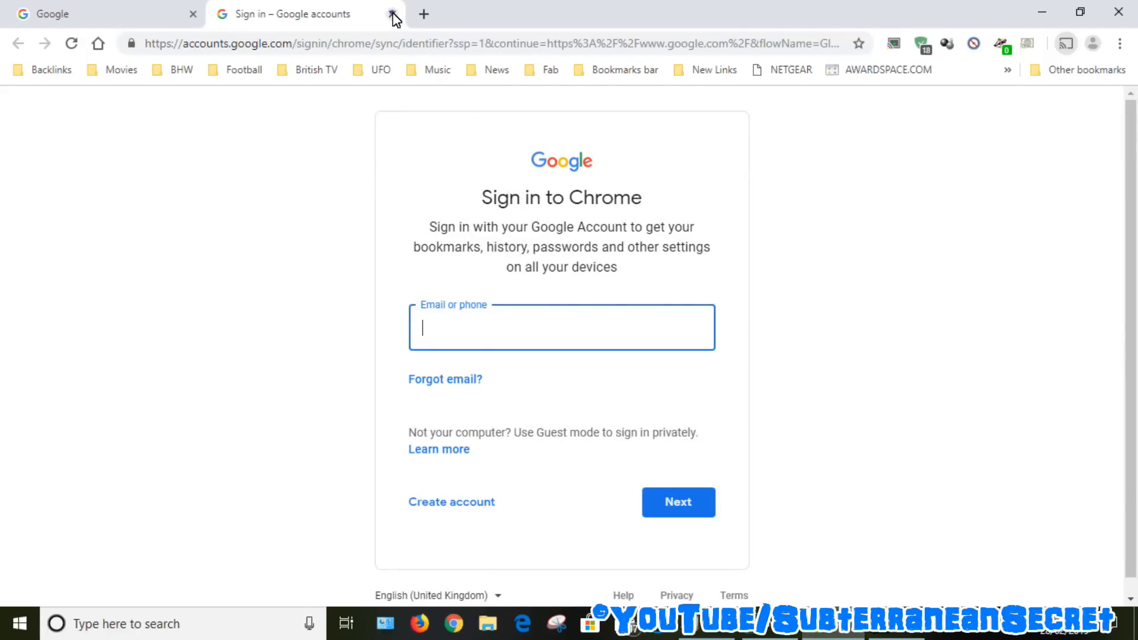
left_click(394, 13)
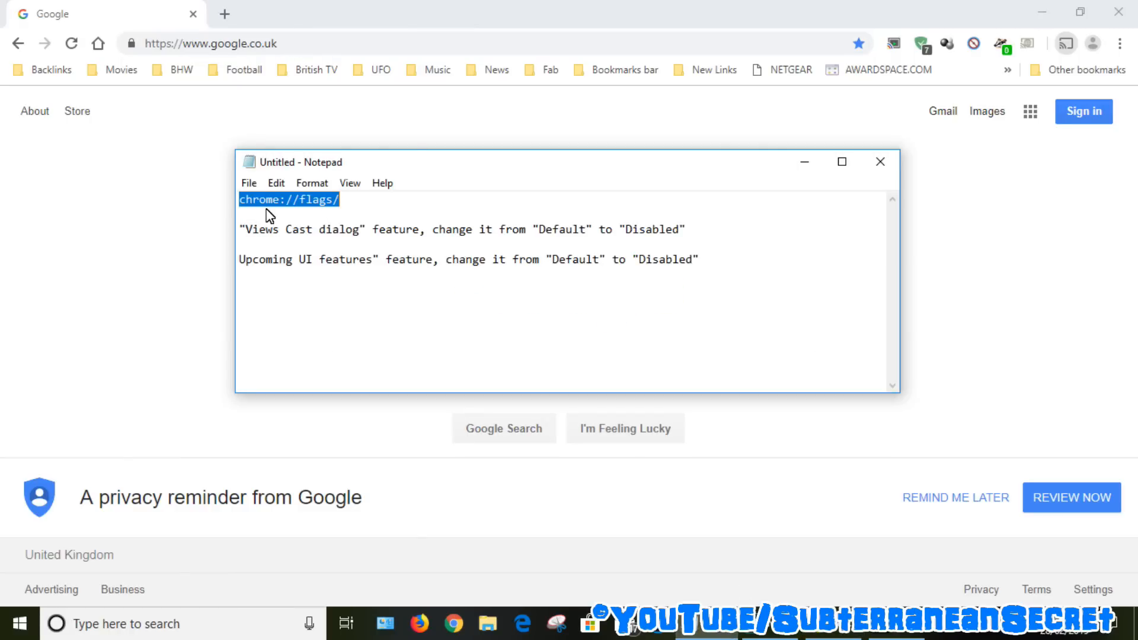
mouse_move(350, 211)
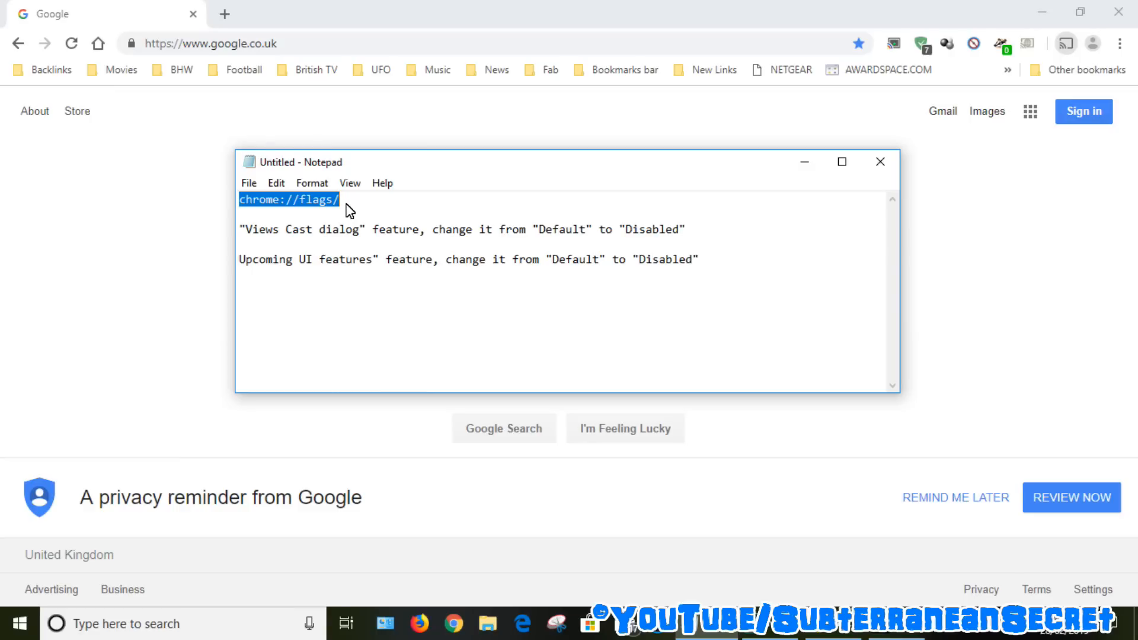
mouse_move(208, 201)
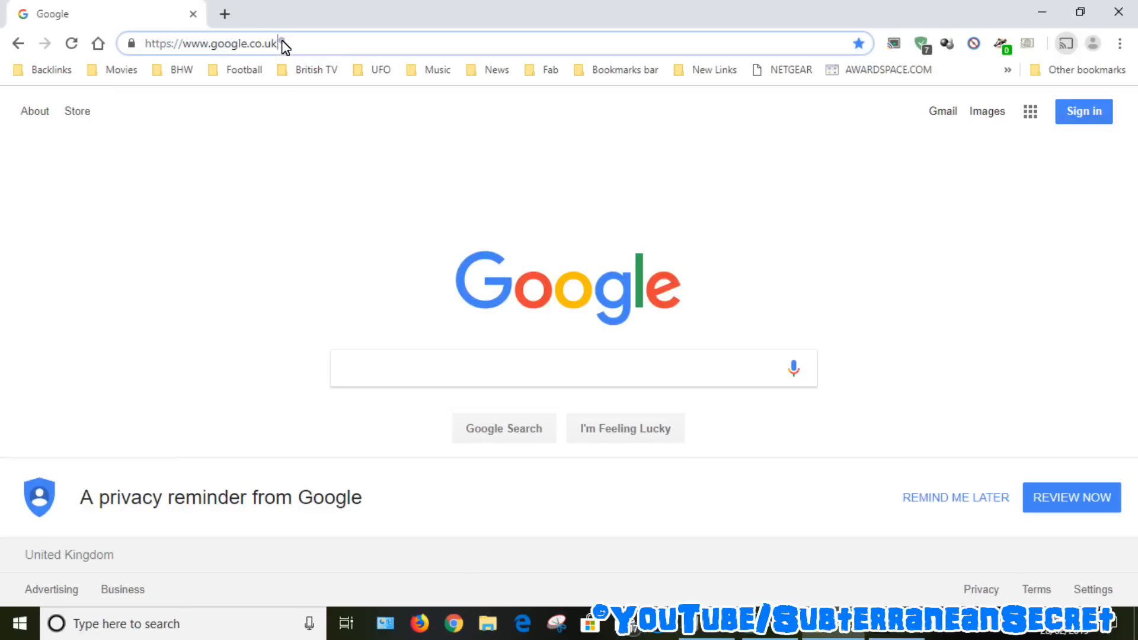
- Navigate the address bar to chrome://flags to reach the Experiments page
type("ht")
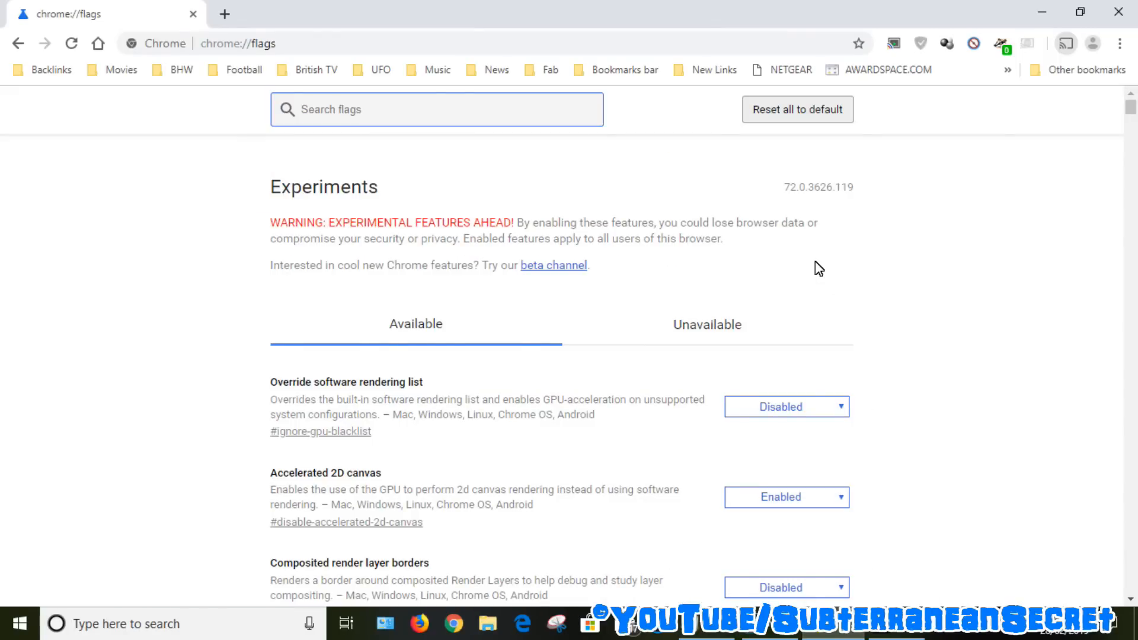
- Find 'Views Cast dialog' via the find bar and set that flag to Disabled
key("ctrl+f")
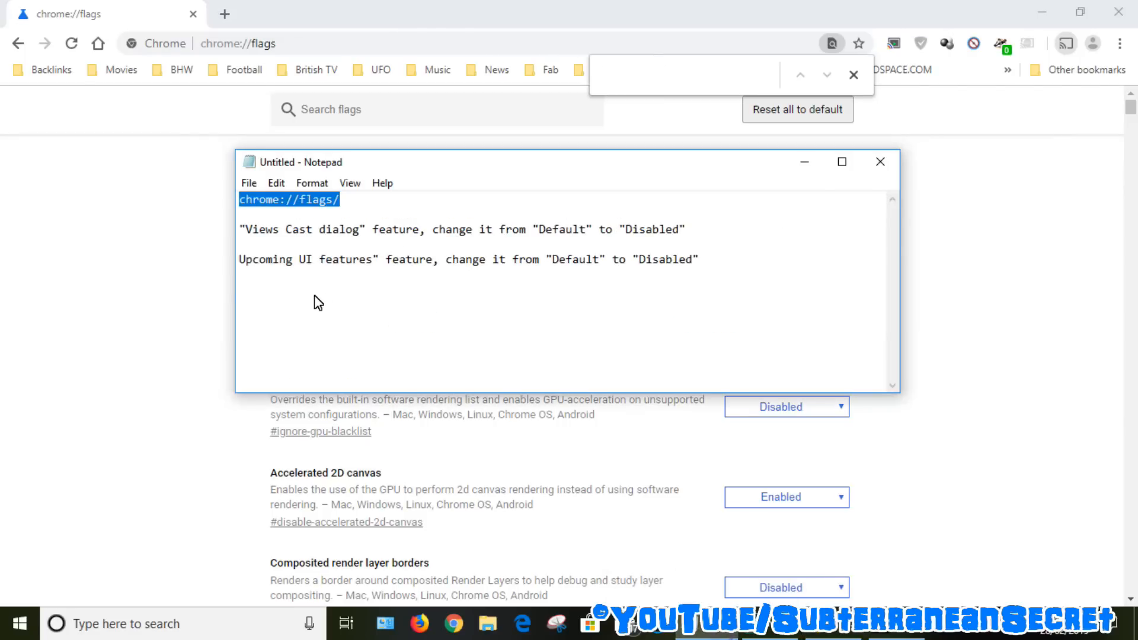
mouse_move(360, 234)
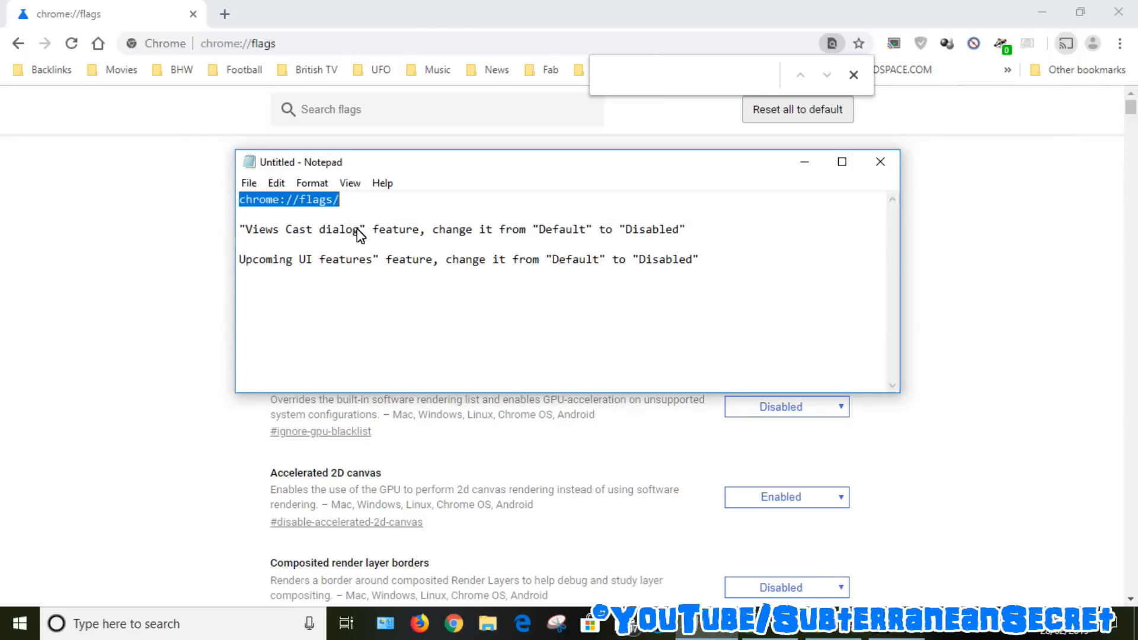
double_click(326, 230)
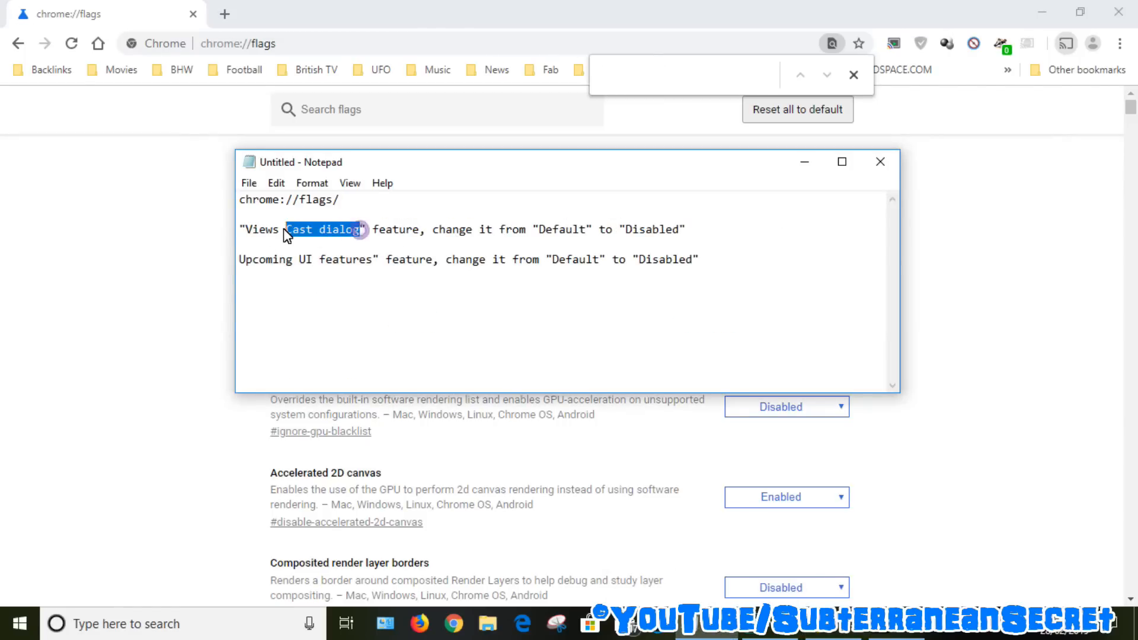
right_click(323, 229)
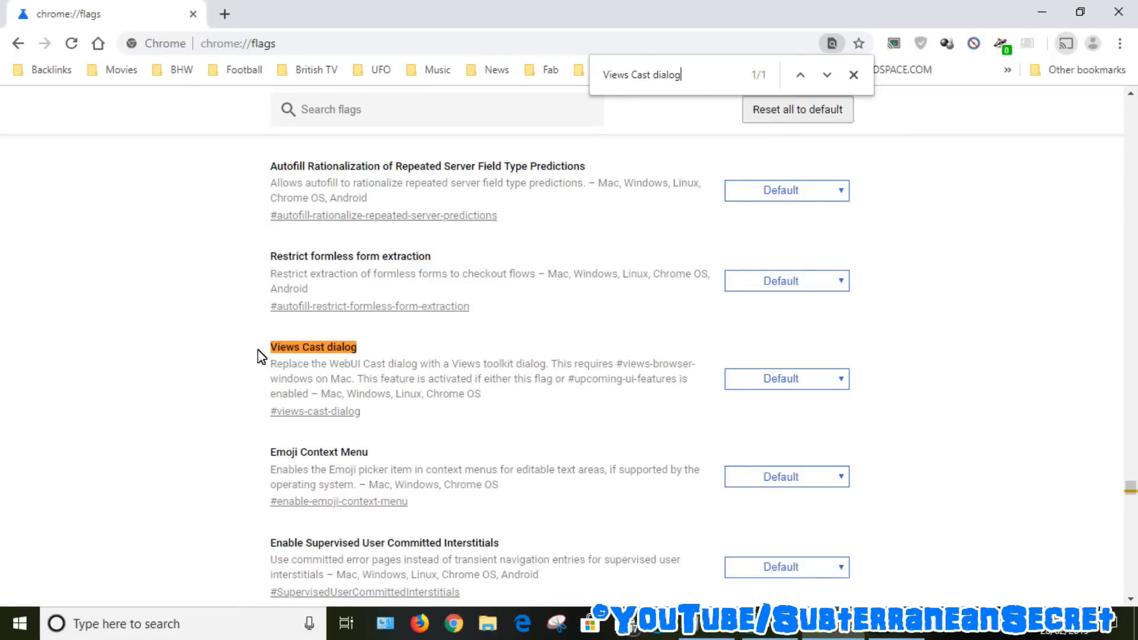
mouse_move(836, 378)
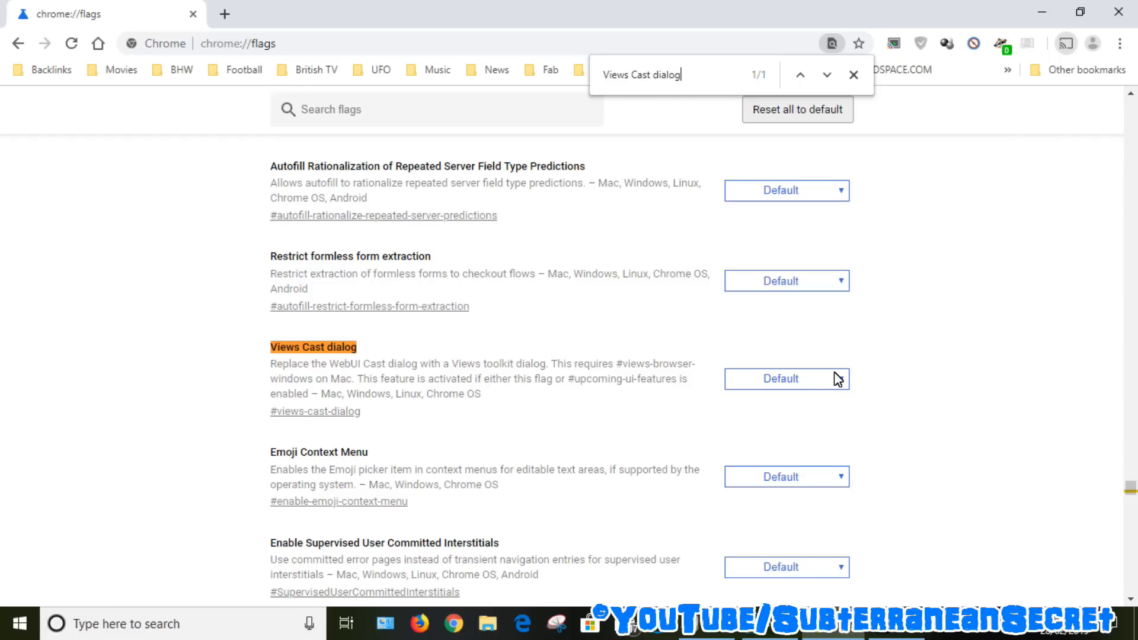
left_click(786, 378)
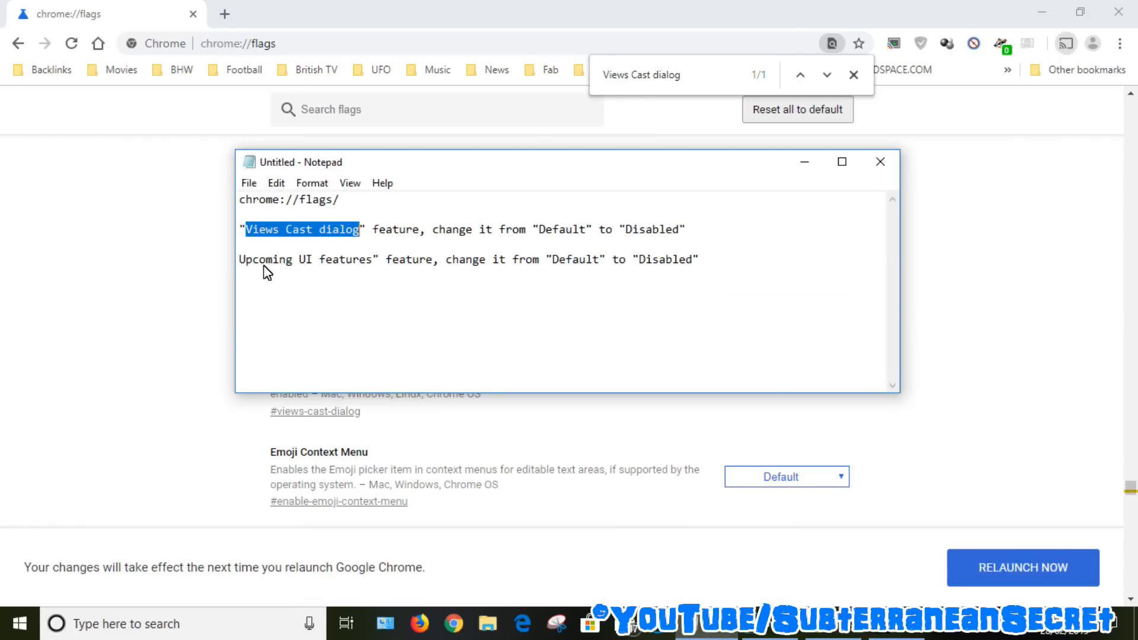
left_click(374, 264)
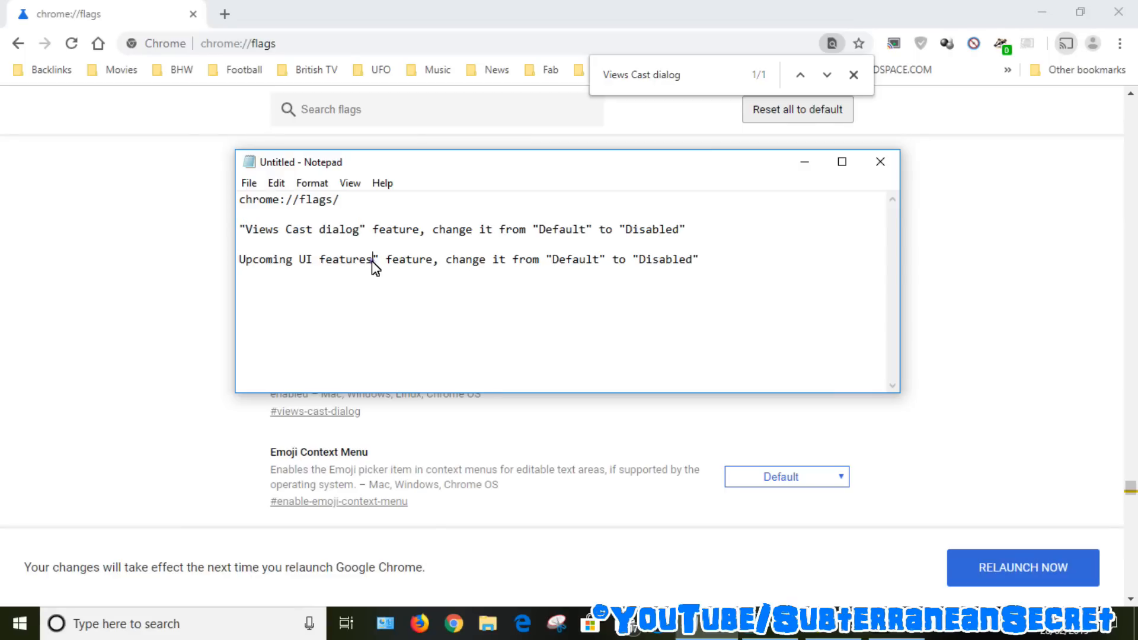
- Find 'Upcoming UI features' and set Use all upcoming UI features to Disabled
right_click(313, 259)
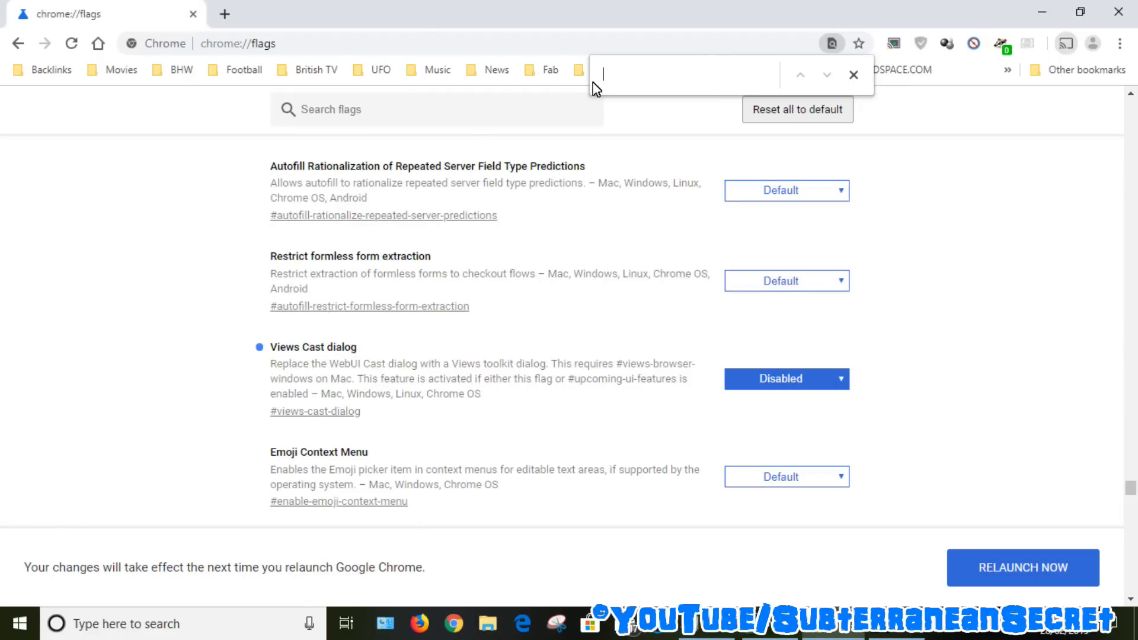
type("Upcoming UI features")
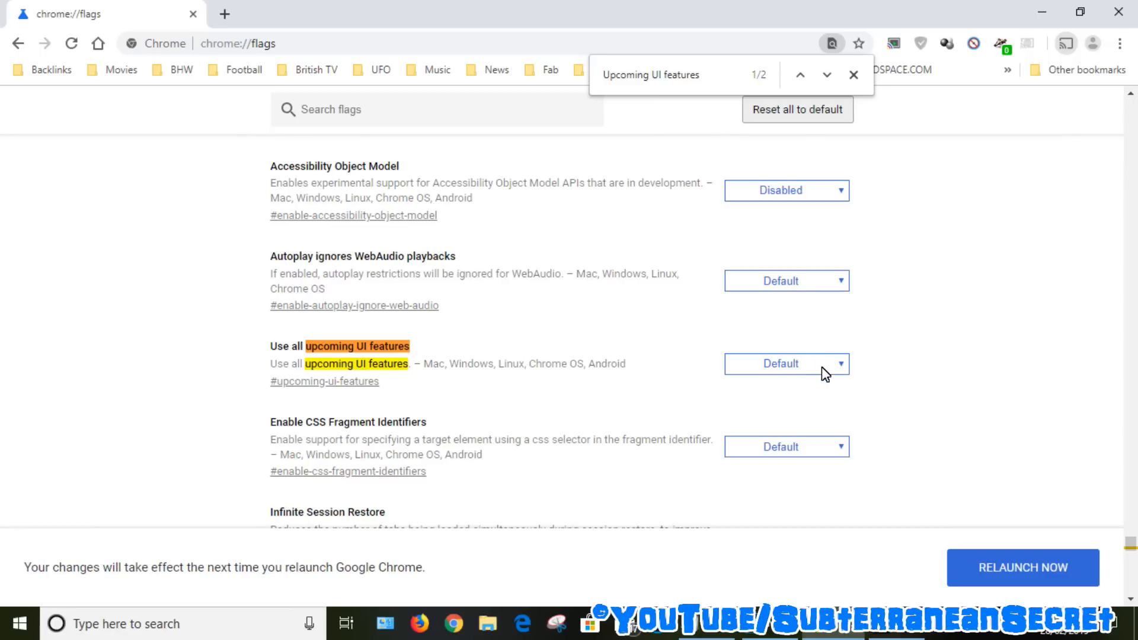
left_click(786, 363)
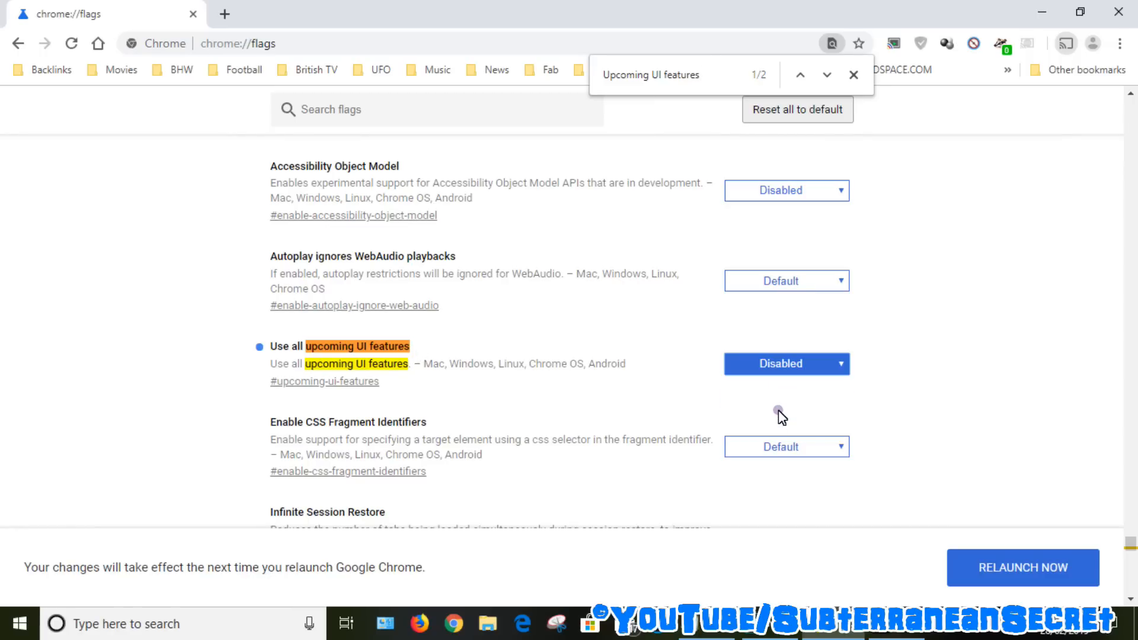
mouse_move(455, 372)
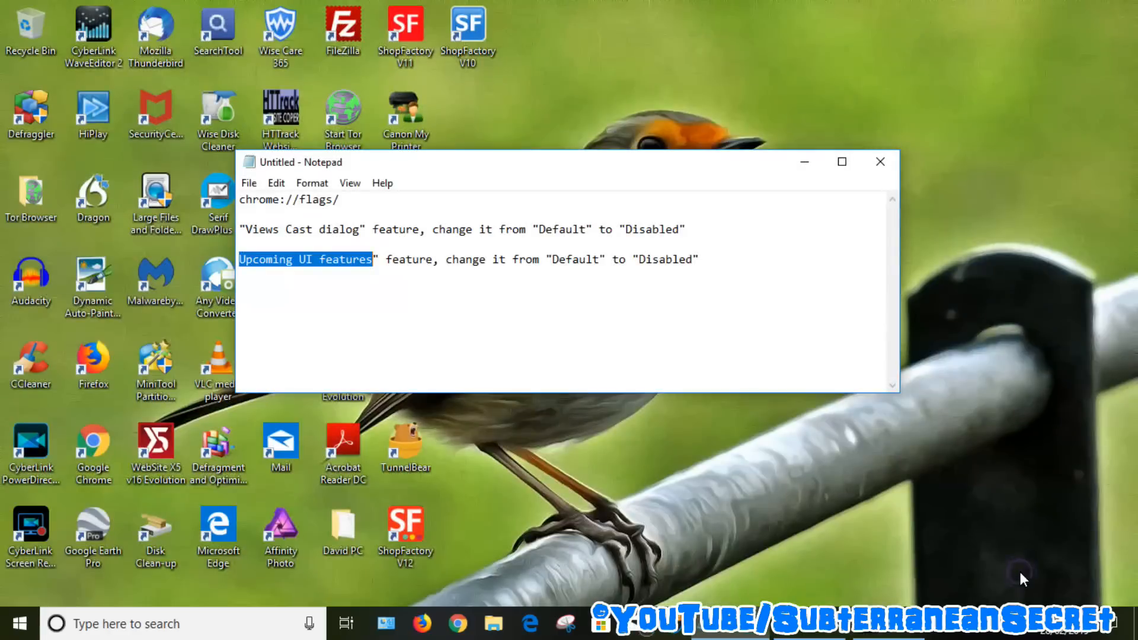
mouse_move(961, 386)
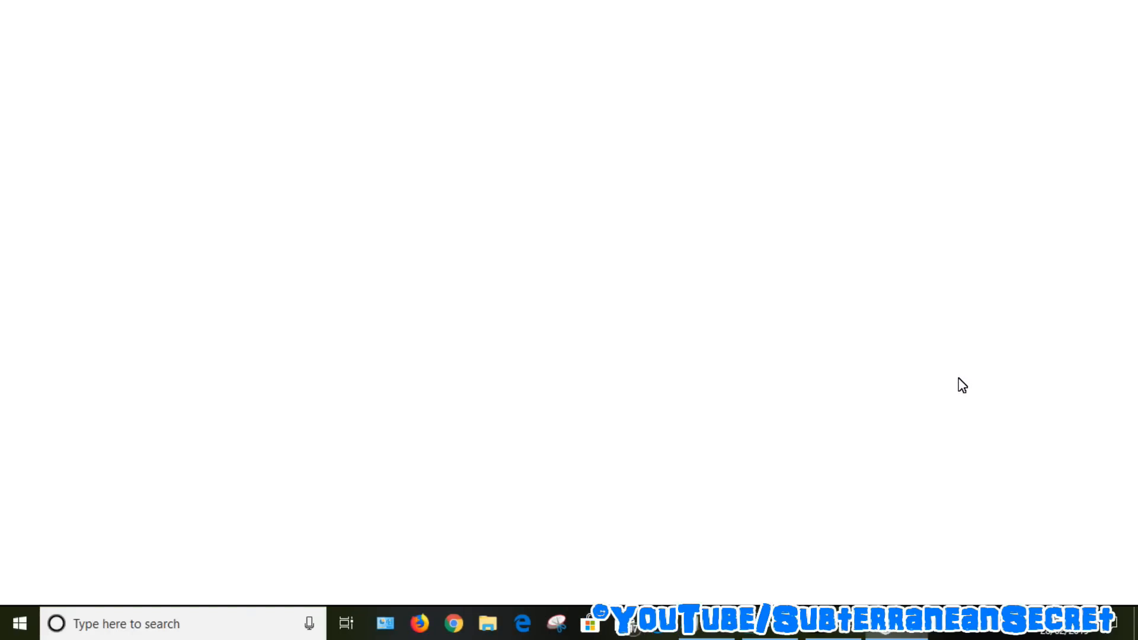
- Launch Videostream for Google Chromecast from the desktop and minimize Chrome
left_click(452, 623)
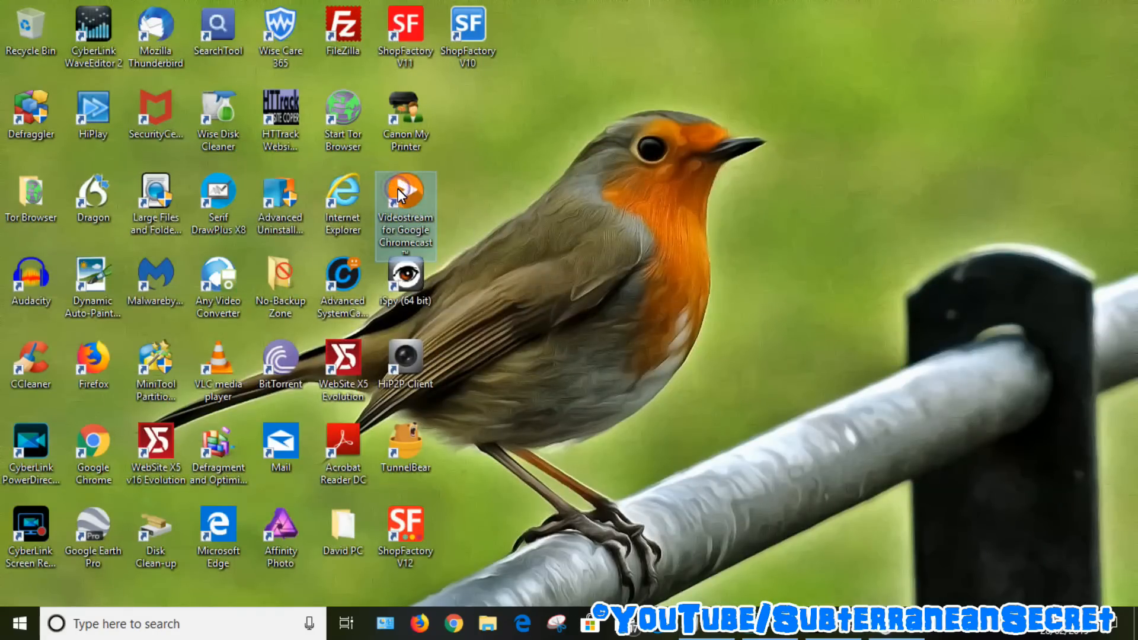
double_click(405, 191)
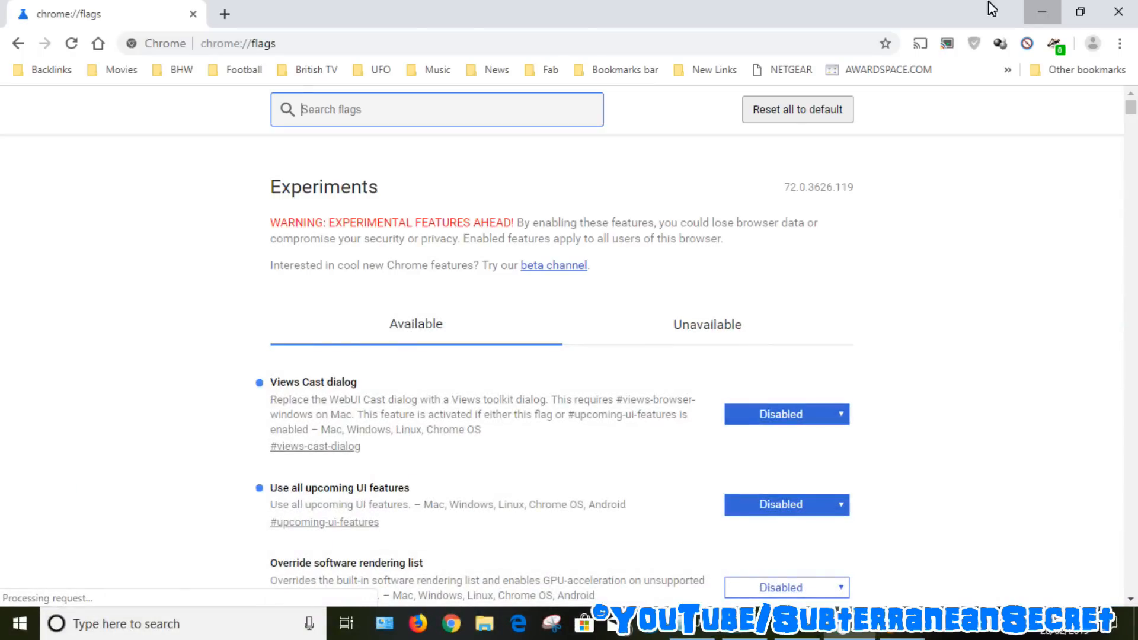
left_click(1041, 13)
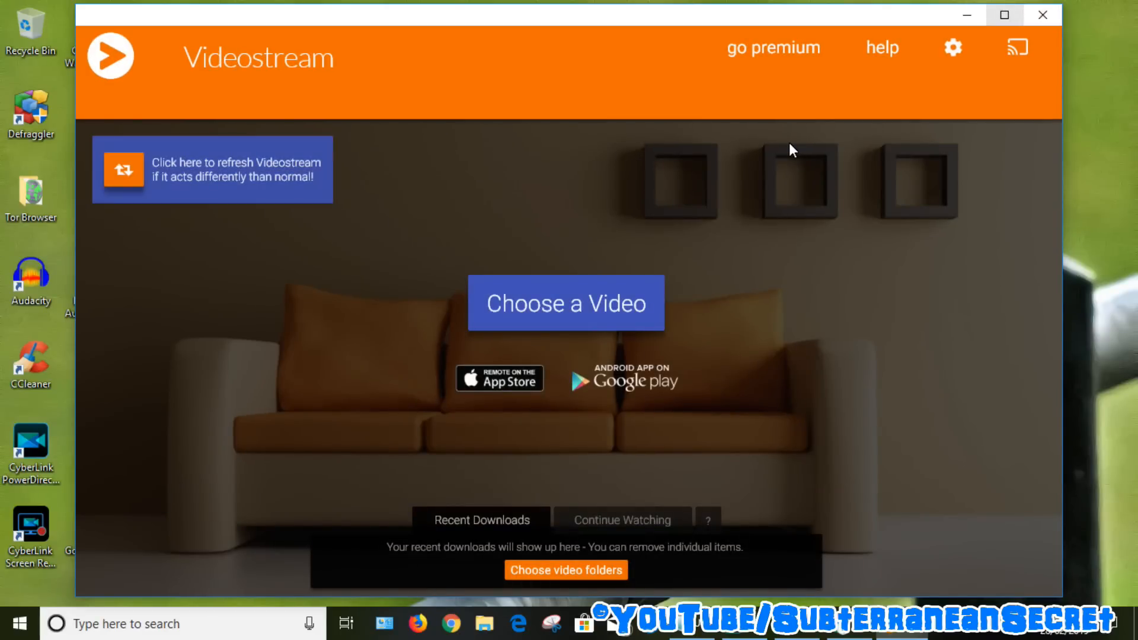
- Choose Nightmare on Elm Street 3, cast it to Bedroom TV and resume playback
left_click(566, 302)
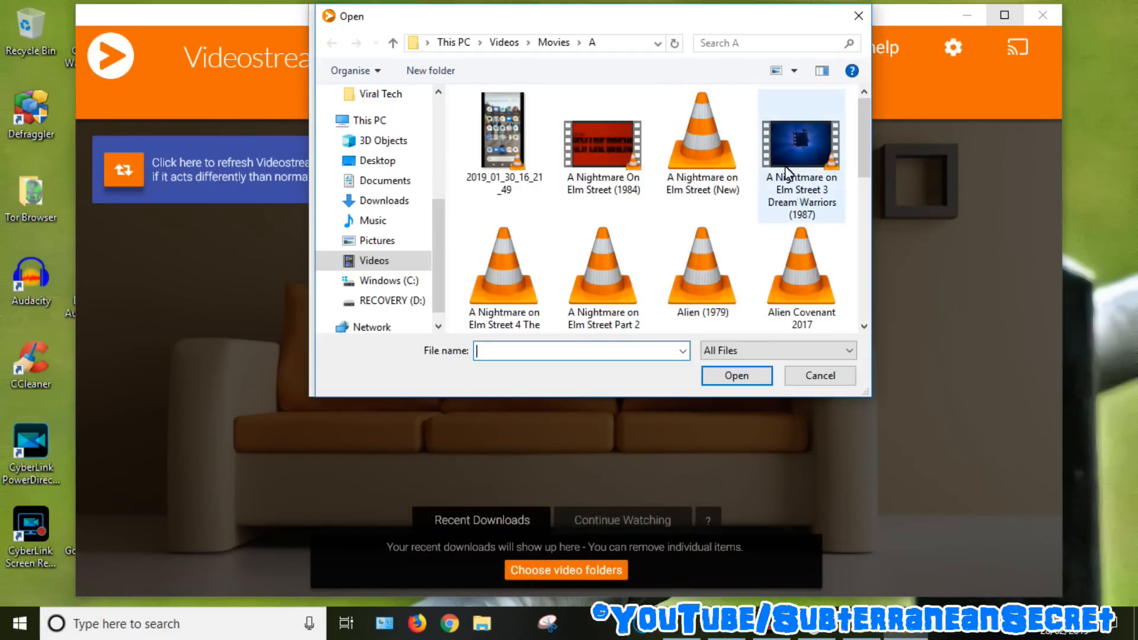
left_click(819, 375)
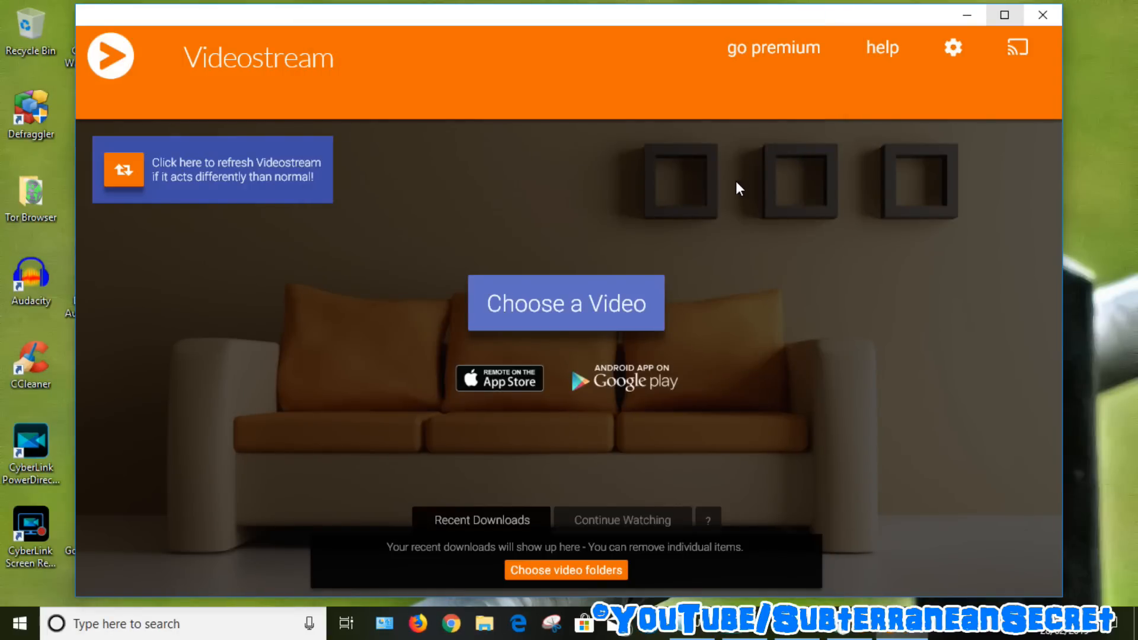
left_click(1016, 47)
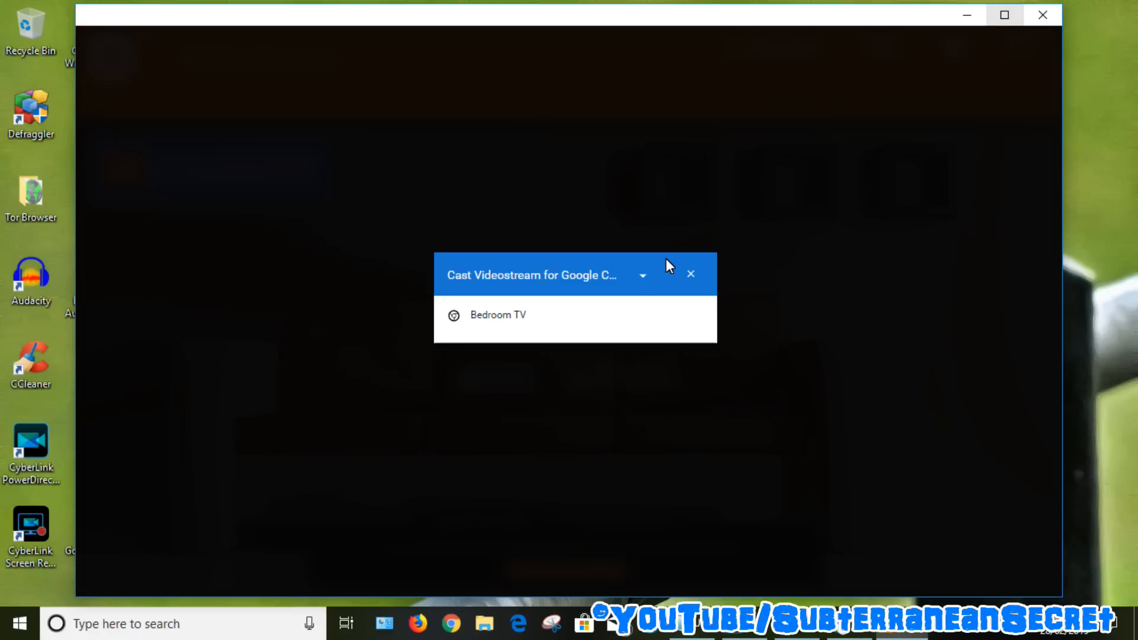
mouse_move(595, 274)
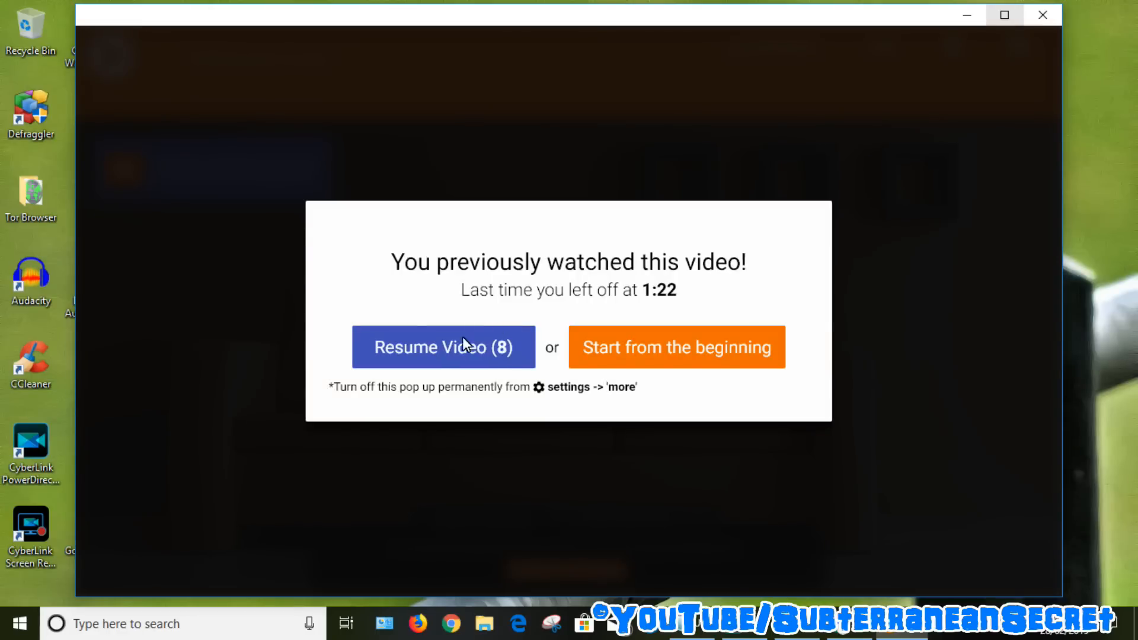
left_click(443, 346)
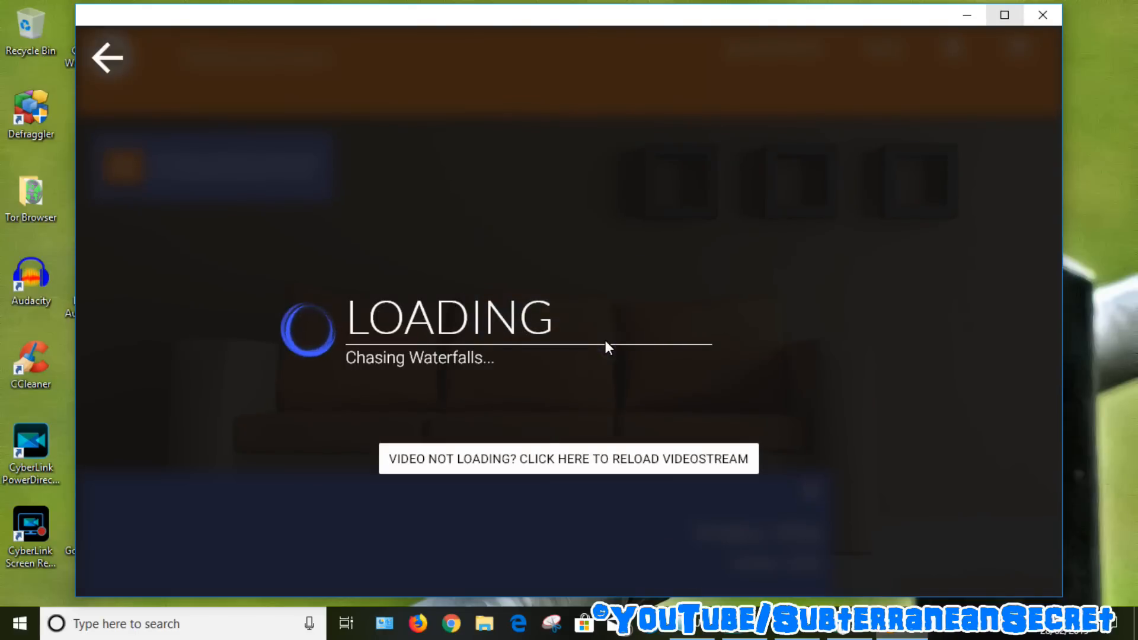